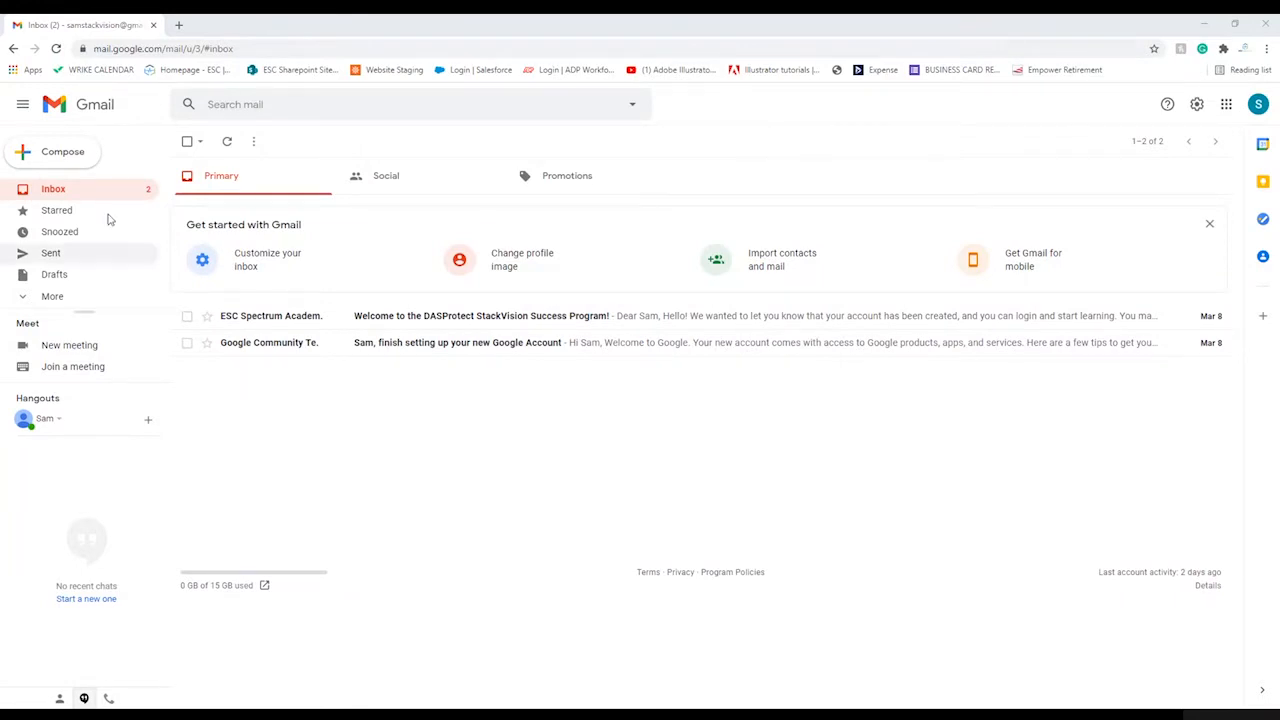
{"action": "mouse_move", "coordinate": [164, 252]}
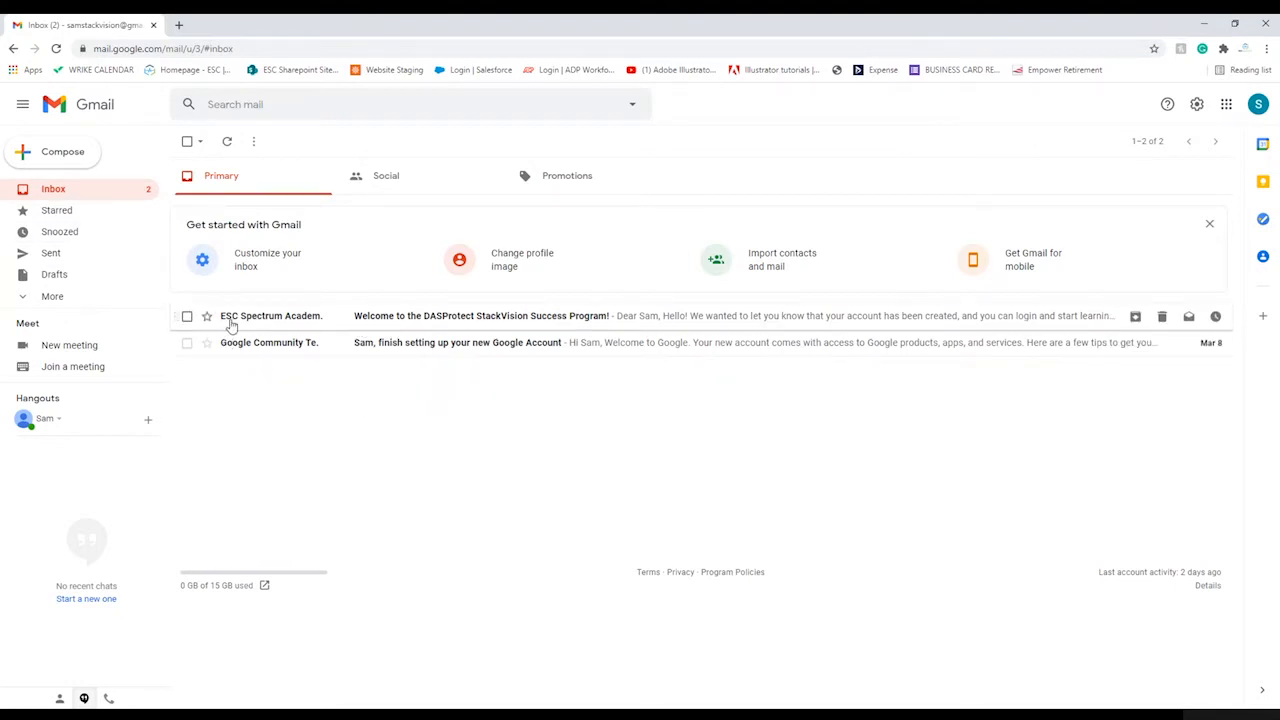
{"action": "mouse_move", "coordinate": [470, 328]}
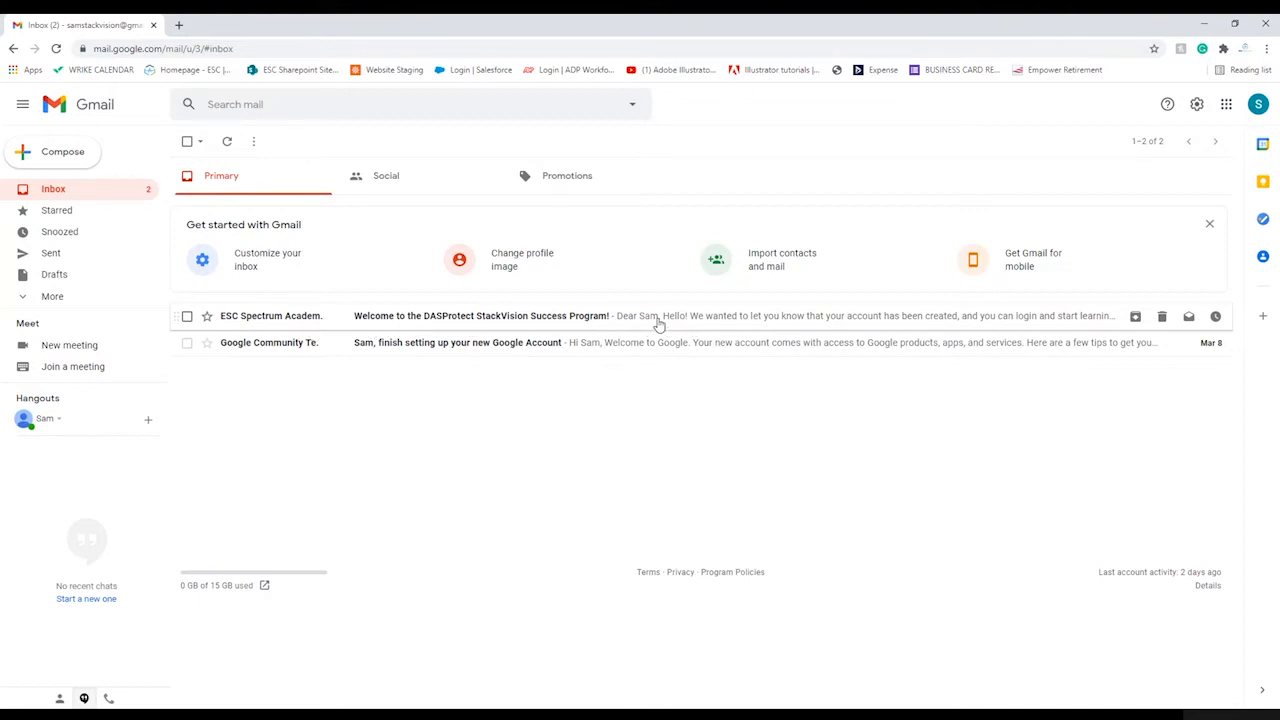
- Open the 'Welcome to the DASProtect StackVision Success Program!' email from ESC Spectrum Academy
{"action": "left_click", "coordinate": [480, 316]}
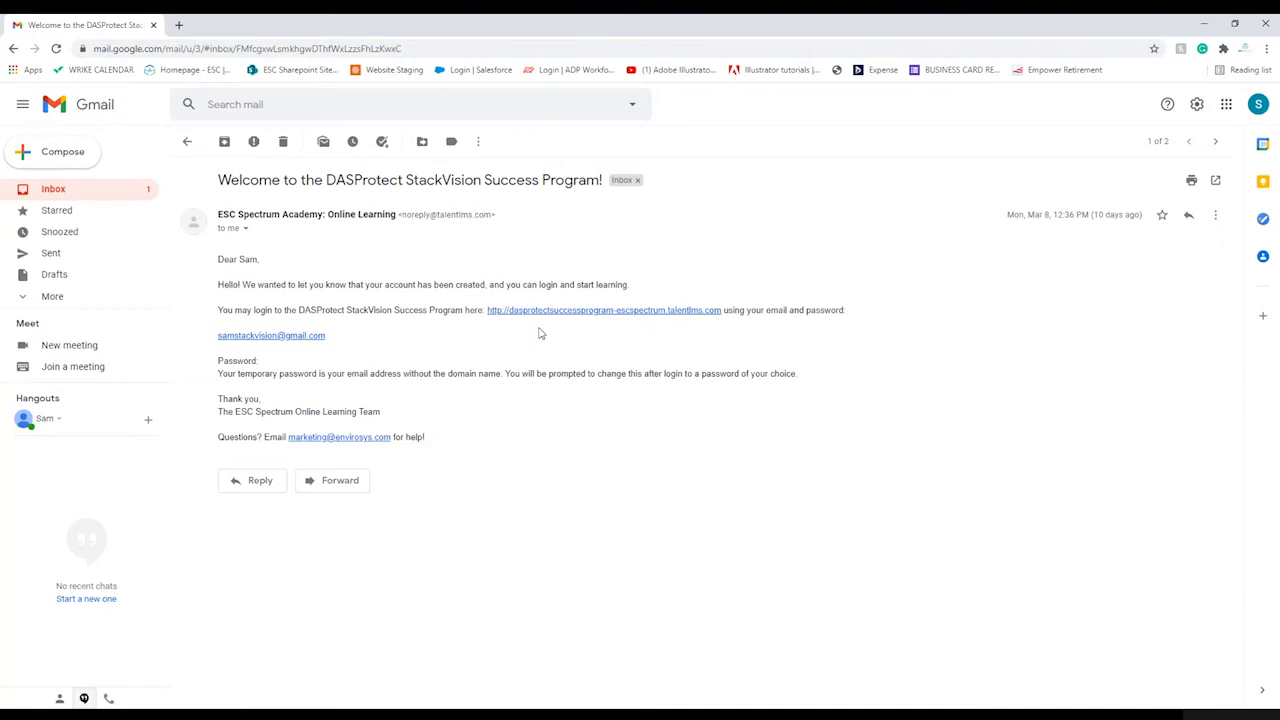
{"action": "left_click", "coordinate": [604, 310]}
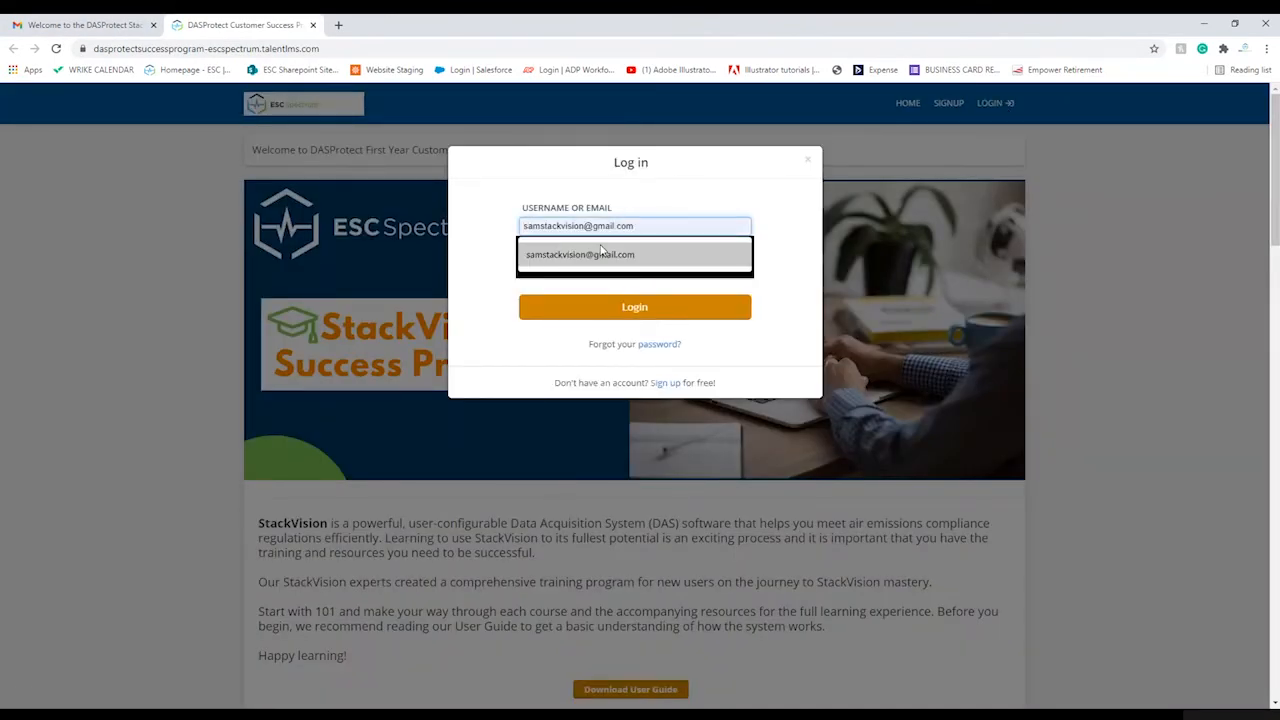
- Log in to TalentLMS with the saved email and temporary password, reaching the dashboard's new-password prompt
{"action": "left_click", "coordinate": [634, 254]}
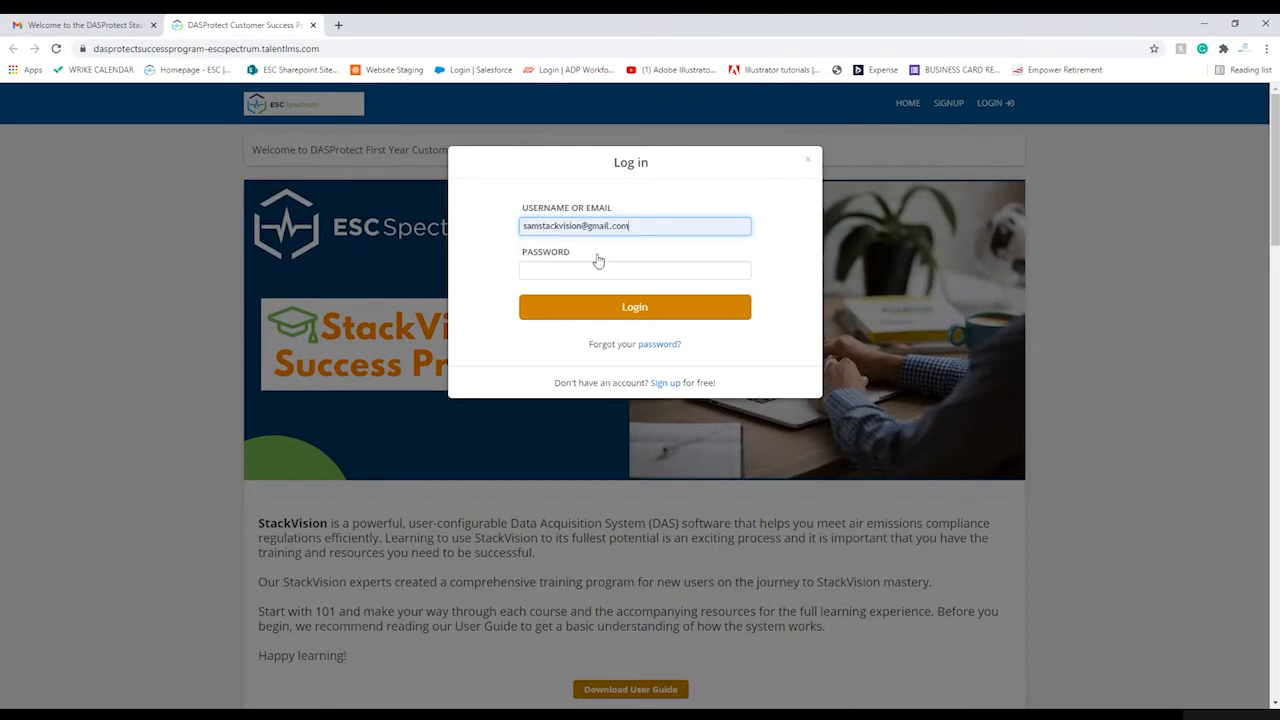
{"action": "left_click", "coordinate": [634, 270]}
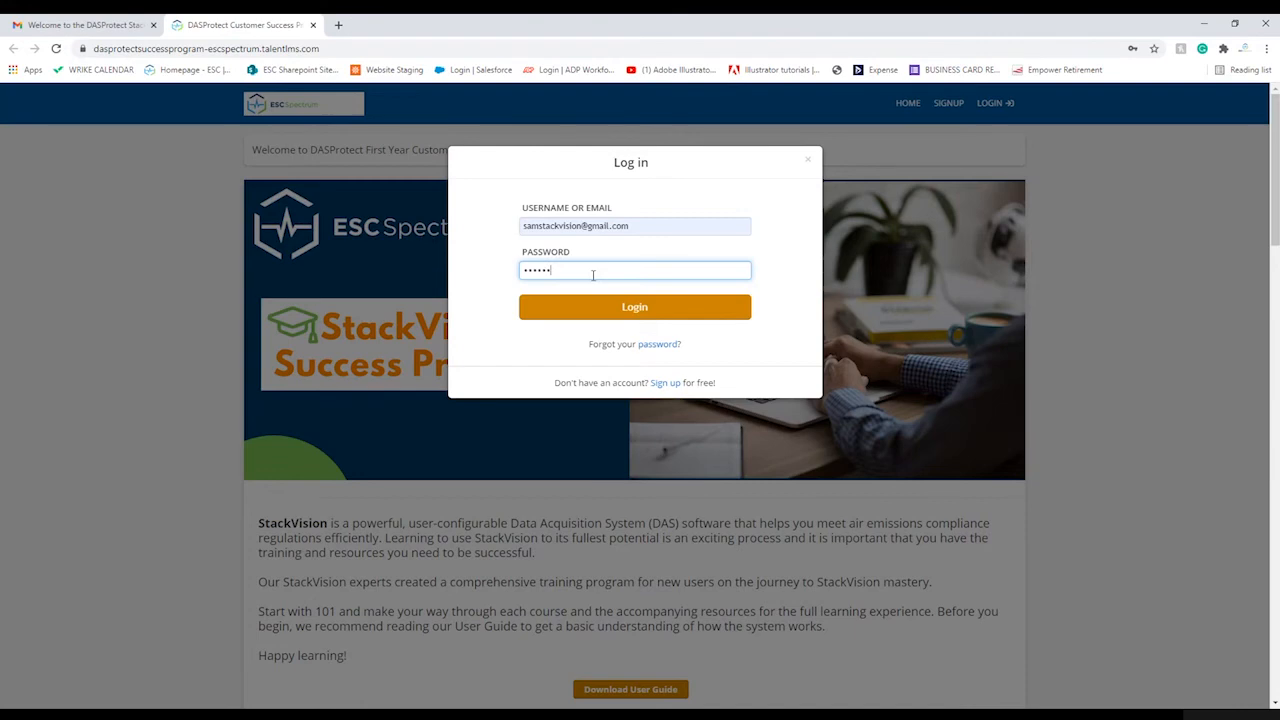
{"action": "left_click", "coordinate": [634, 308]}
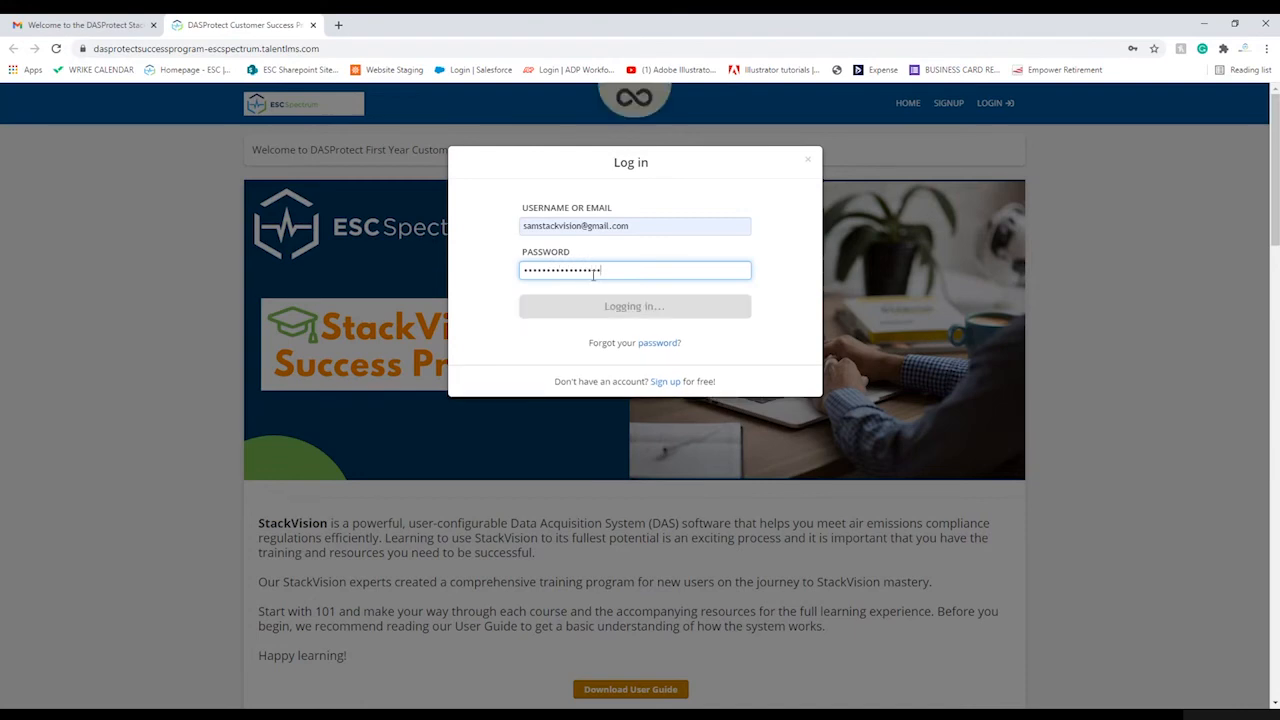
{"action": "left_click", "coordinate": [634, 306]}
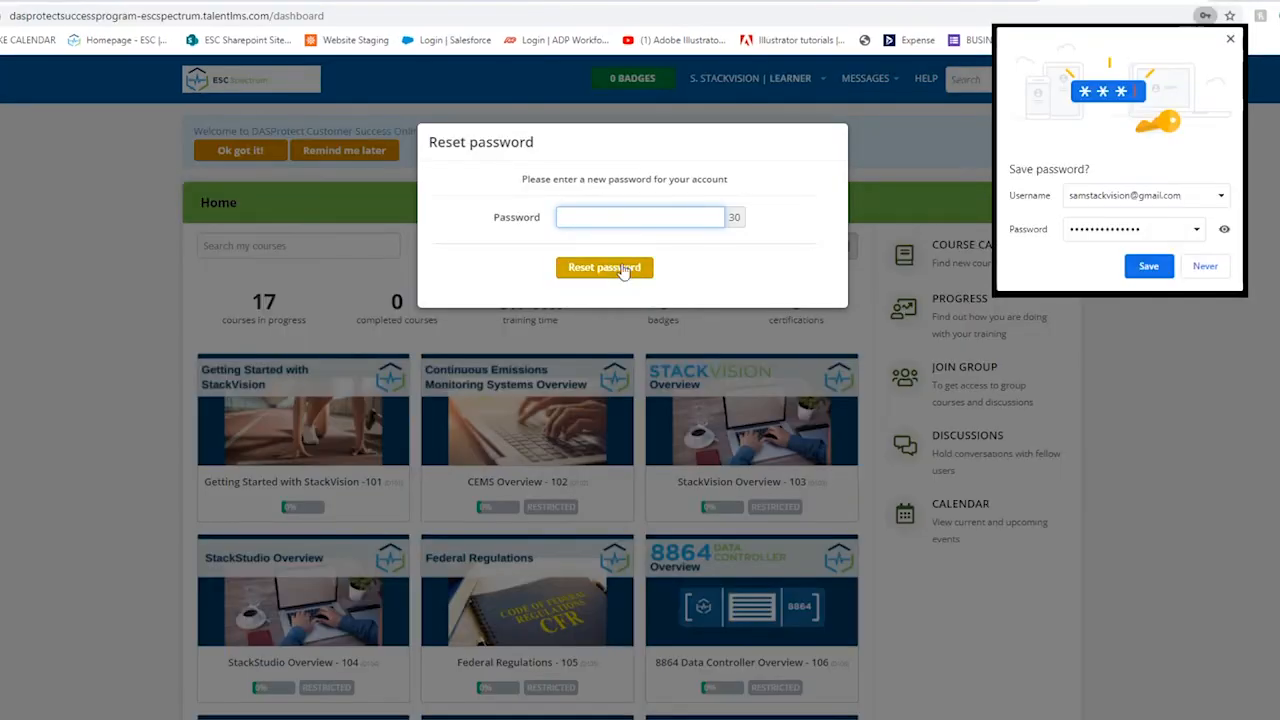